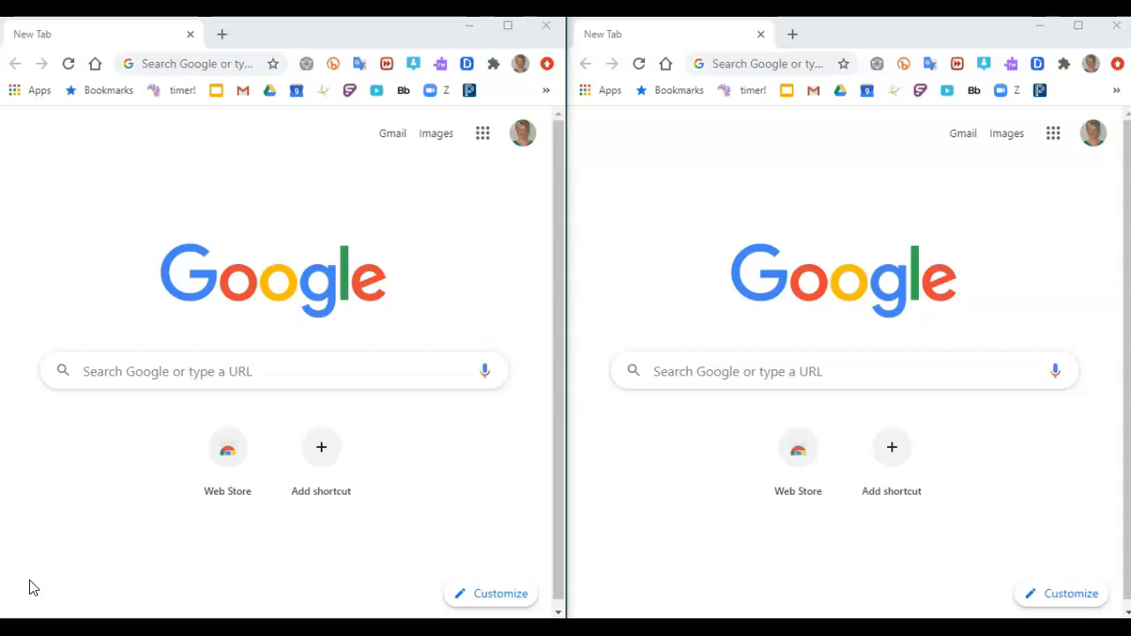
pyautogui.moveTo(792, 247)
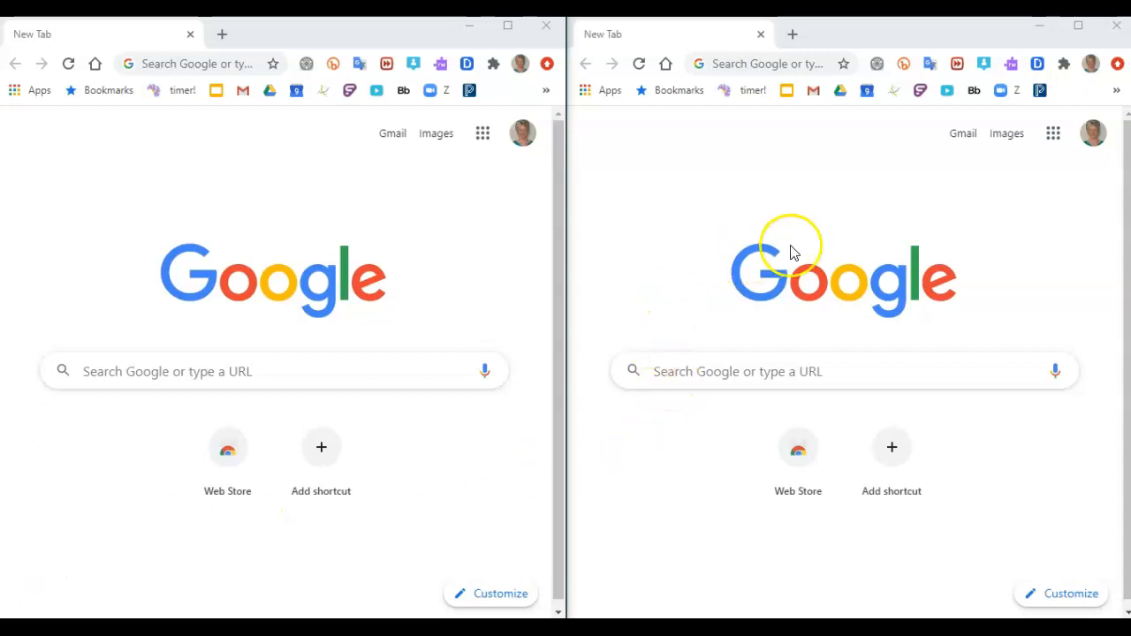
pyautogui.moveTo(986, 330)
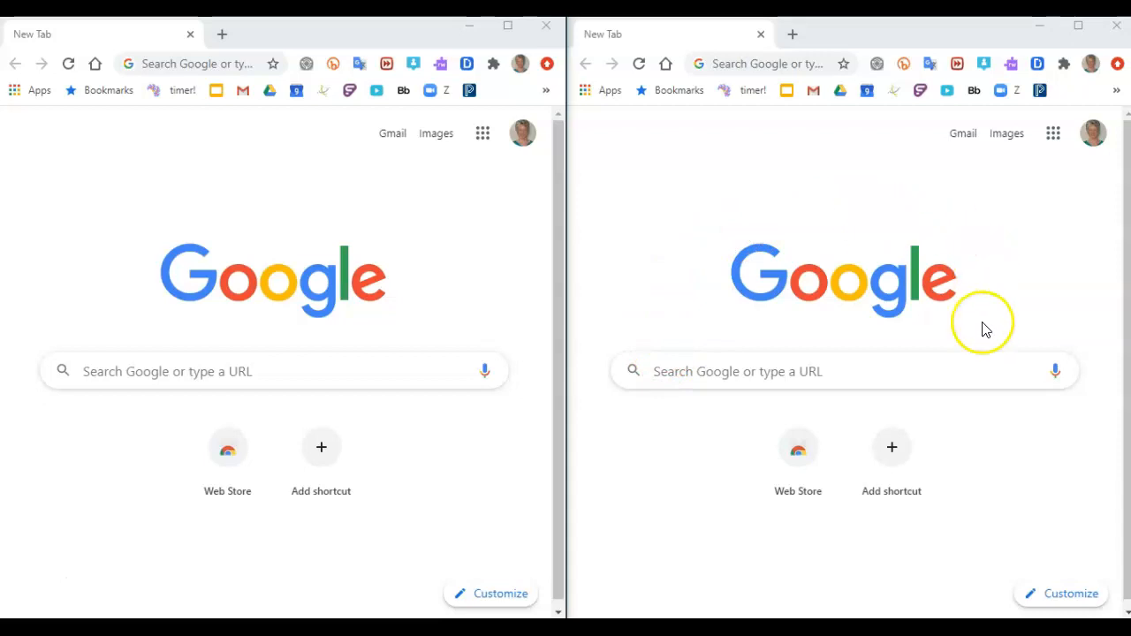
pyautogui.moveTo(694, 336)
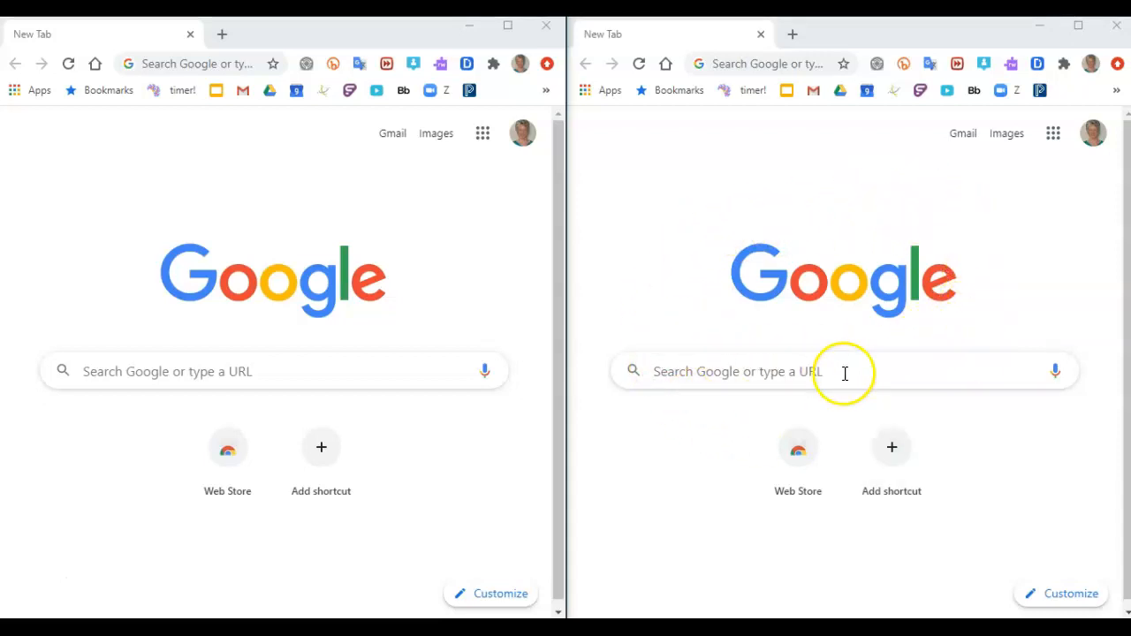
pyautogui.moveTo(138, 193)
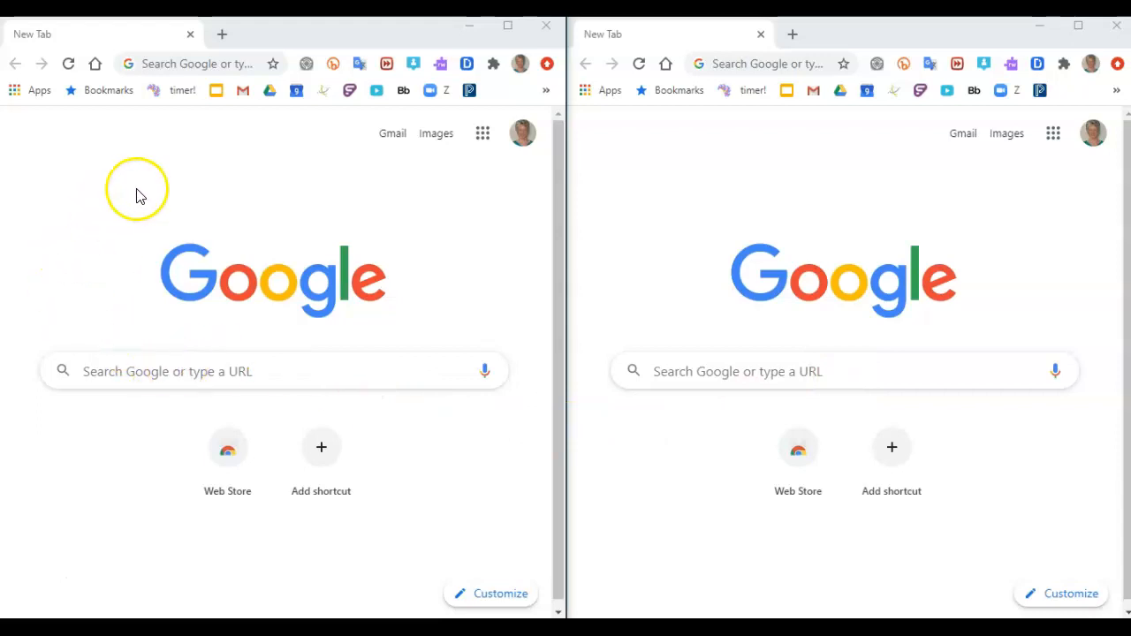
pyautogui.moveTo(127, 221)
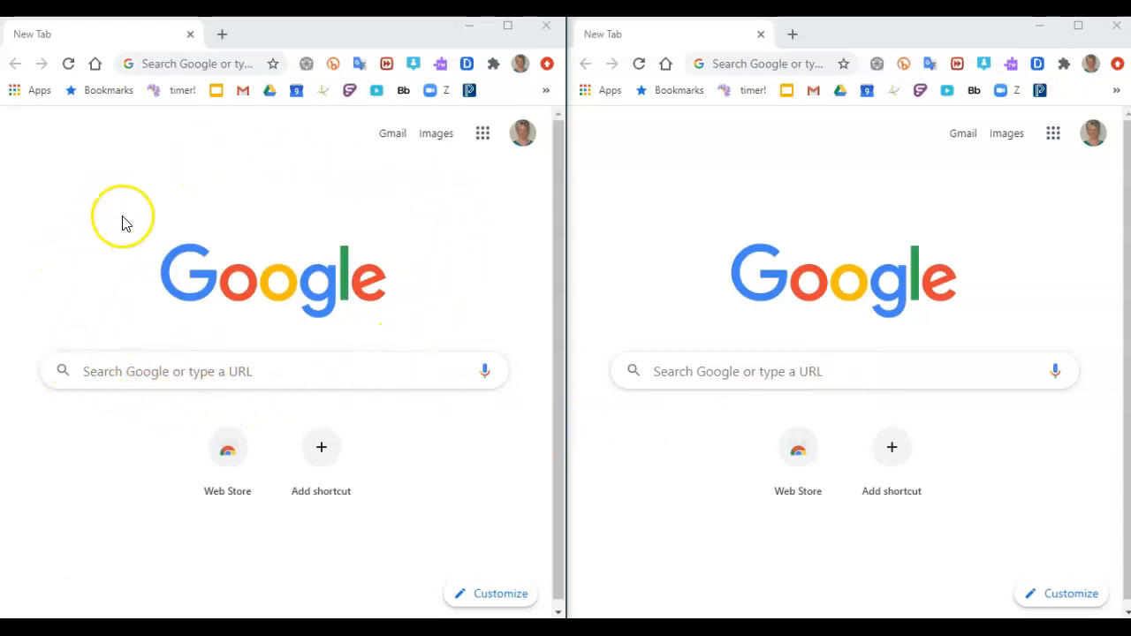
pyautogui.moveTo(185, 392)
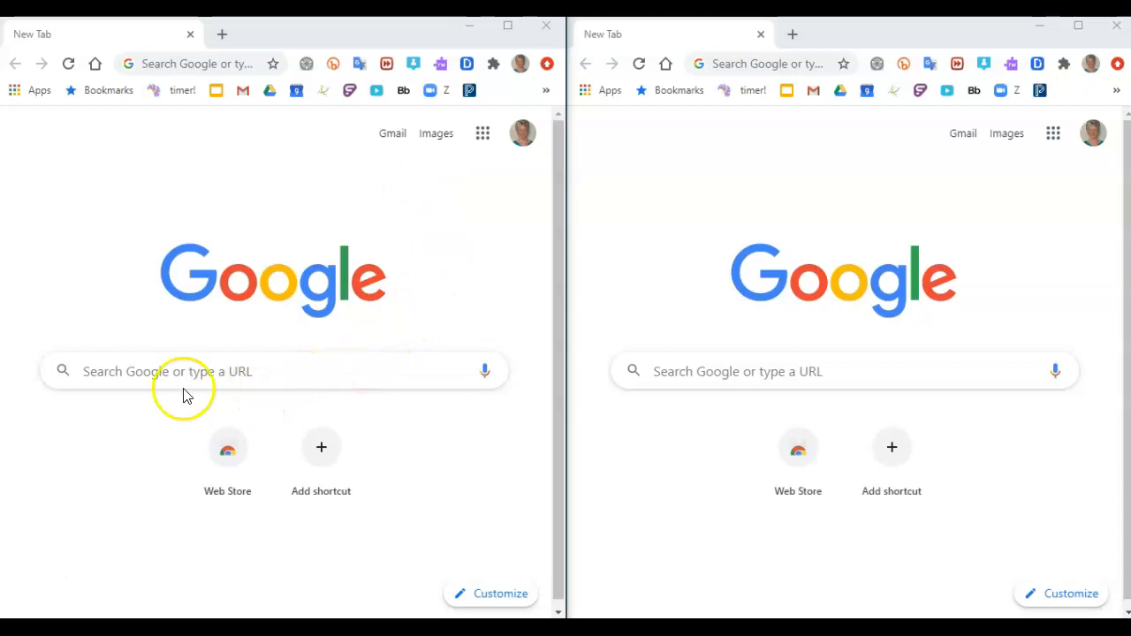
pyautogui.moveTo(450, 392)
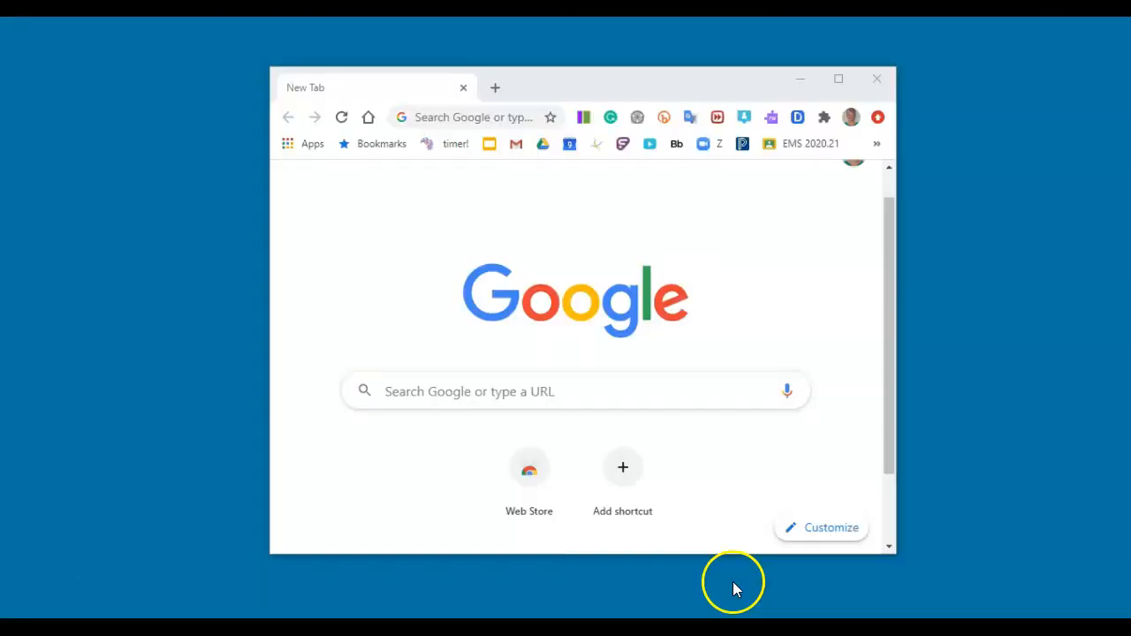
pyautogui.moveTo(726, 546)
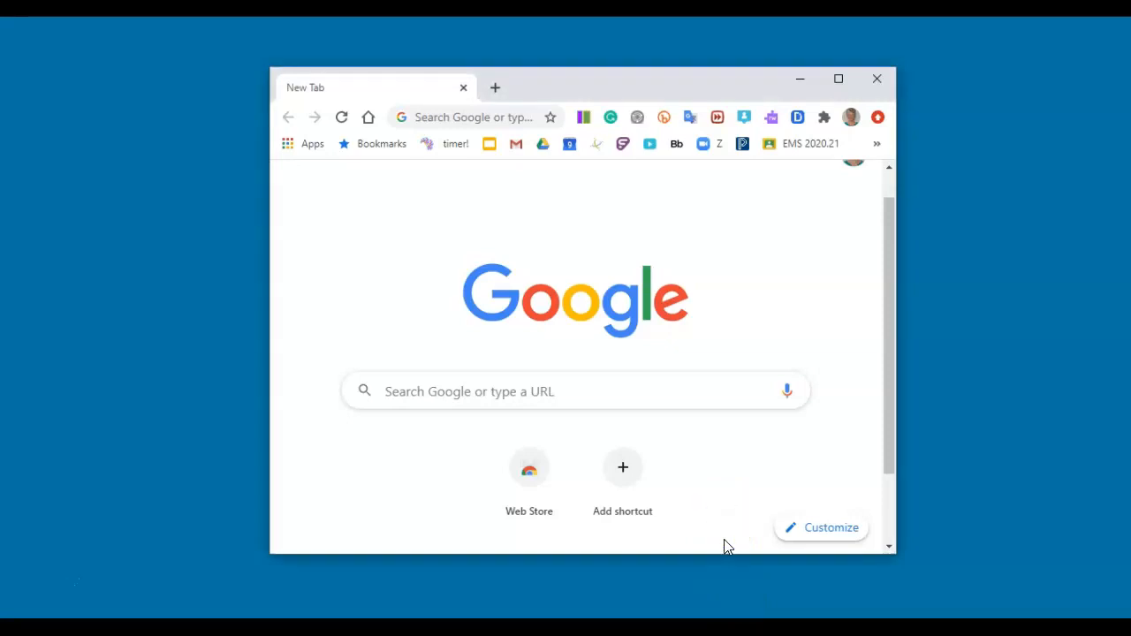
pyautogui.moveTo(734, 557)
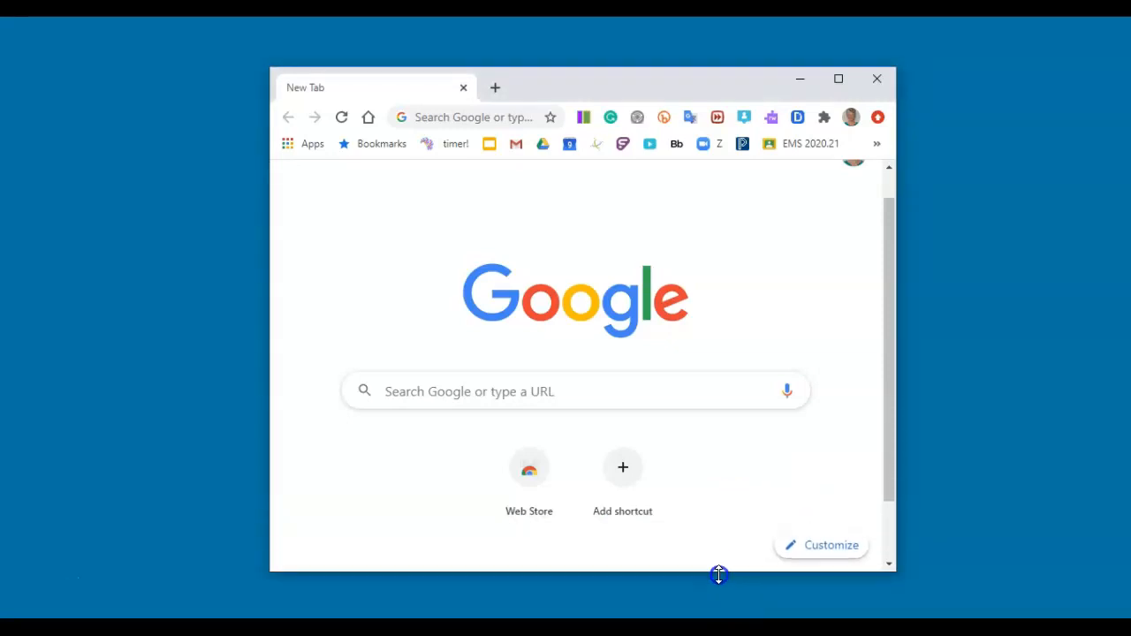
pyautogui.moveTo(897, 523)
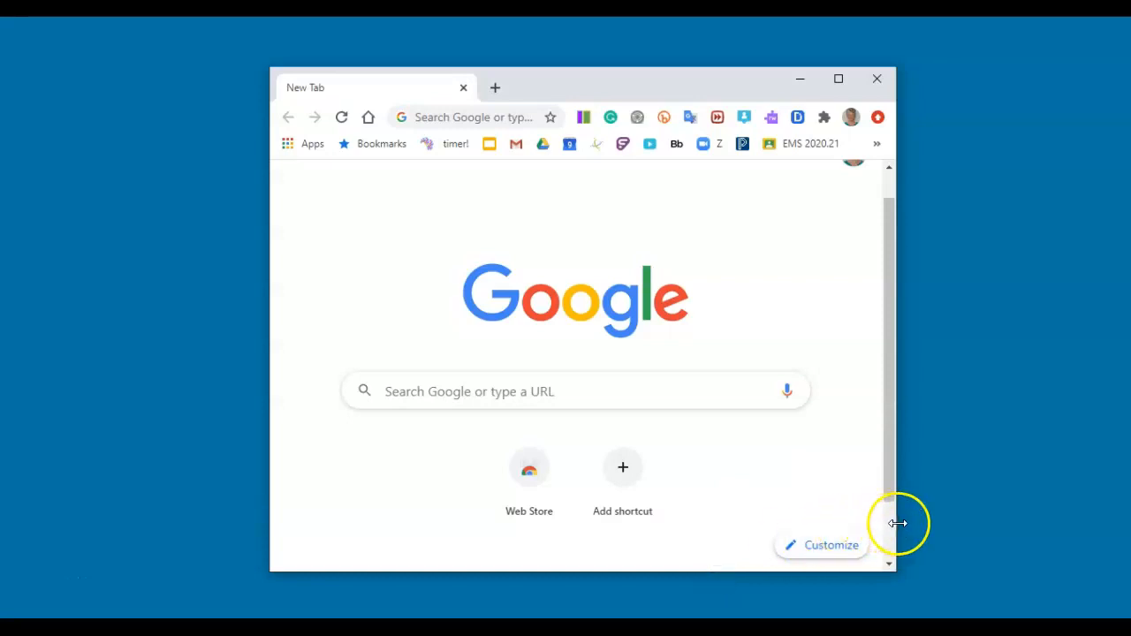
# Drag the window's right border inward so the floating window becomes slightly narrower
pyautogui.moveTo(897, 522); pyautogui.dragTo(862, 515)
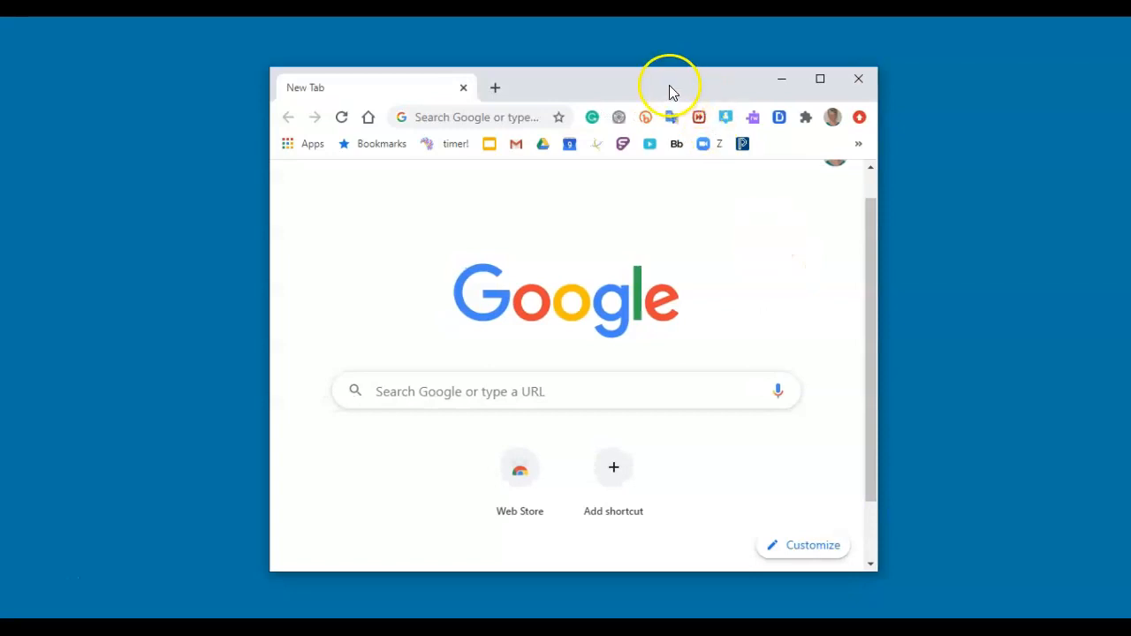
pyautogui.moveTo(574, 92)
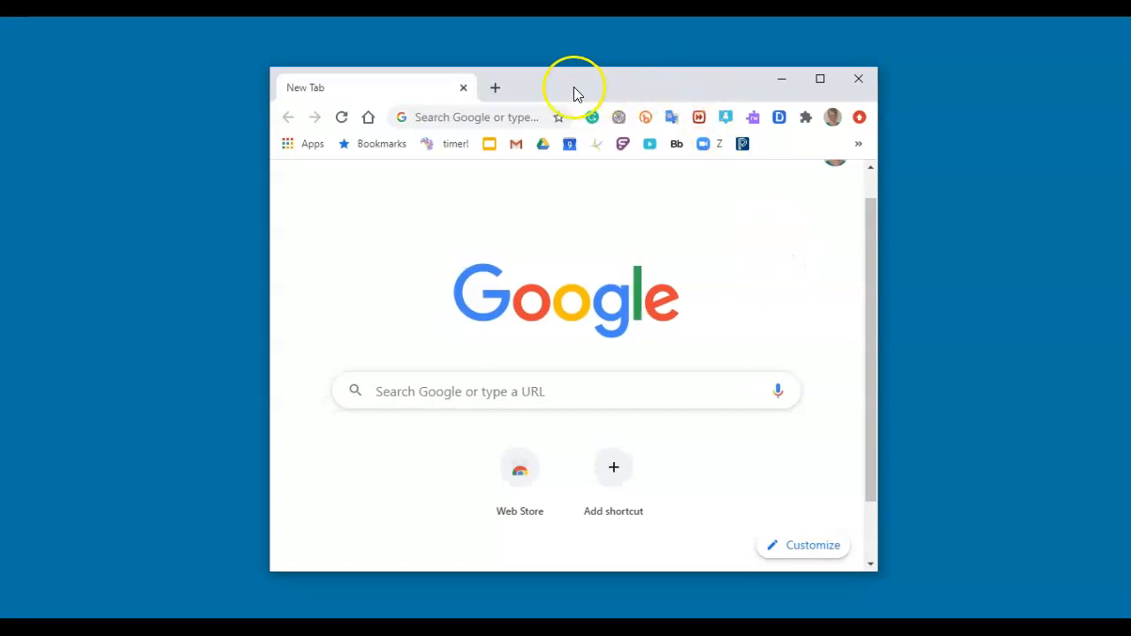
# Drag the window by its title bar to the right edge, snapping it to the right half
pyautogui.moveTo(574, 88); pyautogui.dragTo(824, 103)
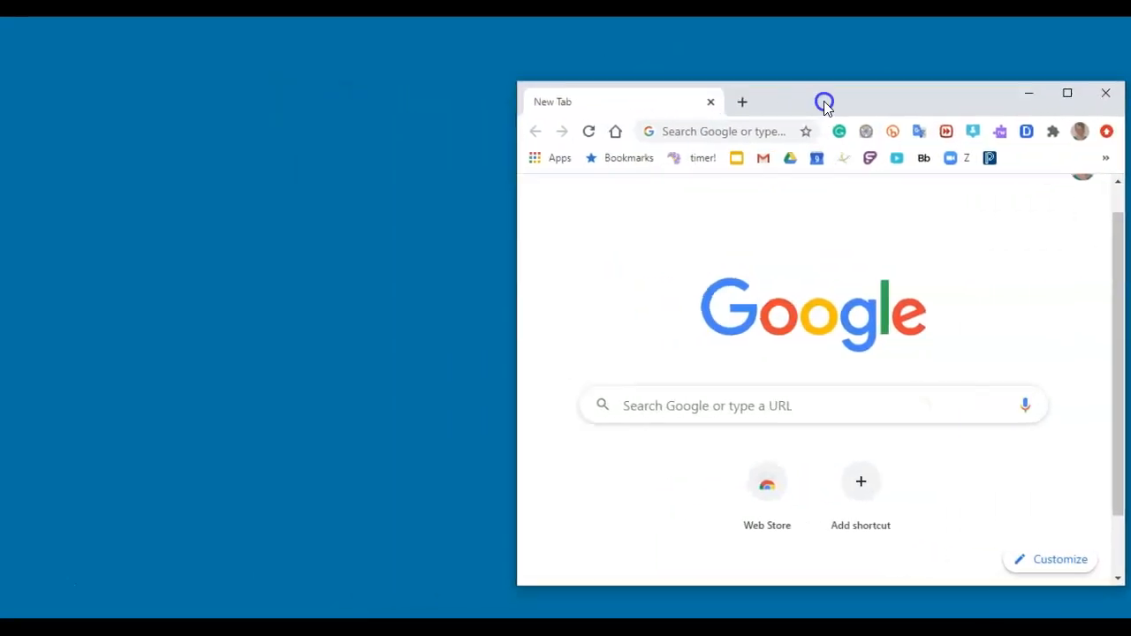
pyautogui.moveTo(824, 101); pyautogui.dragTo(1126, 88)
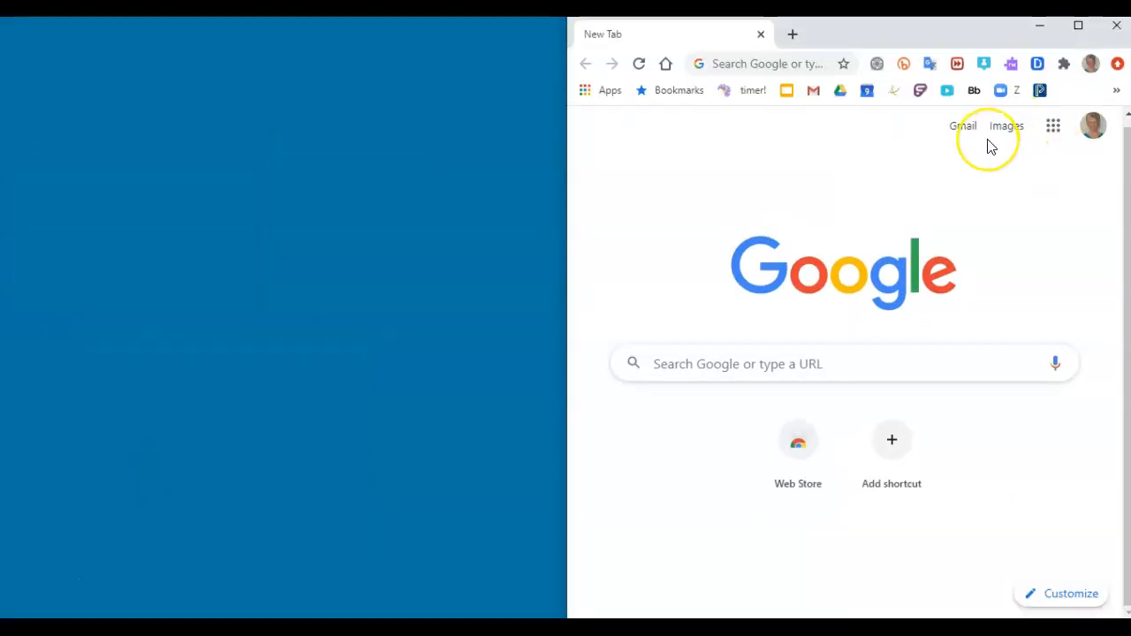
pyautogui.moveTo(652, 170)
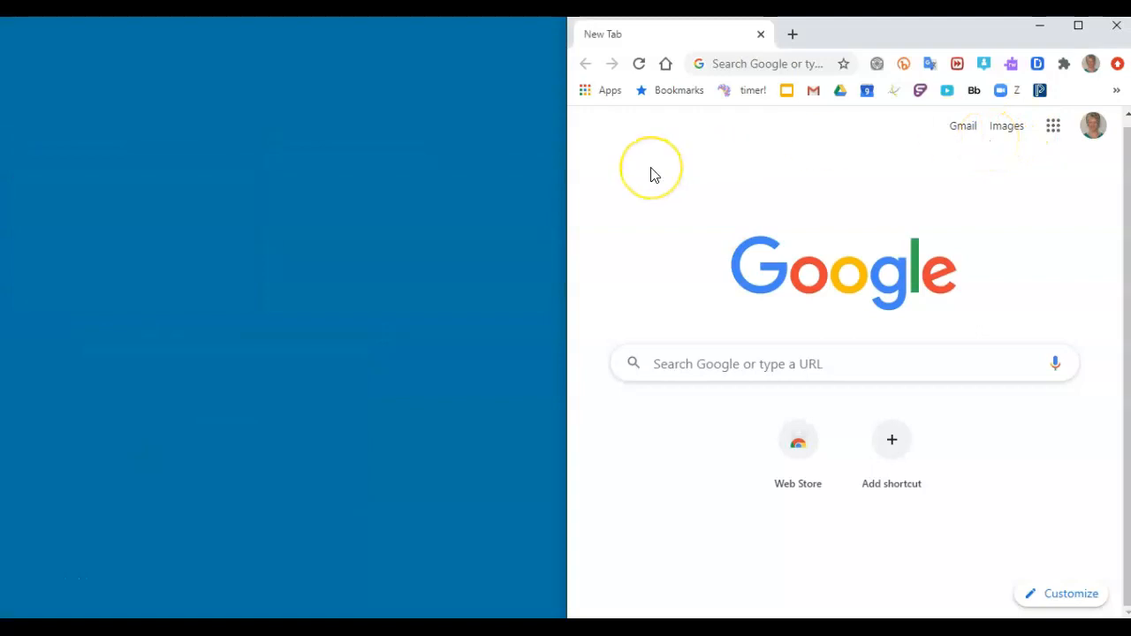
pyautogui.moveTo(604, 330)
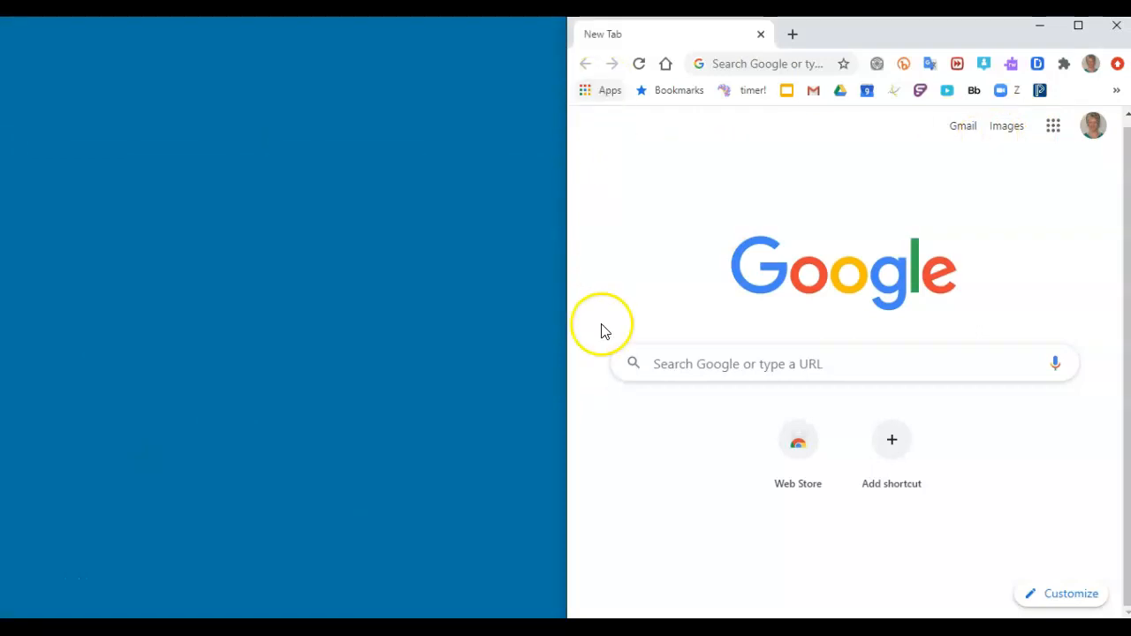
pyautogui.moveTo(574, 494)
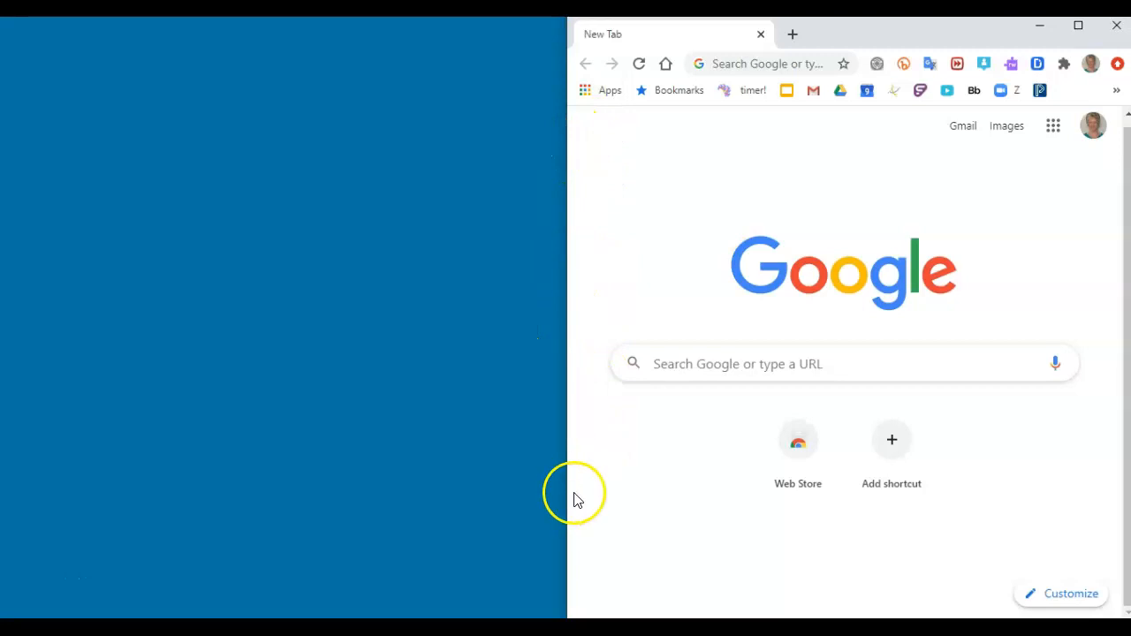
pyautogui.moveTo(615, 219)
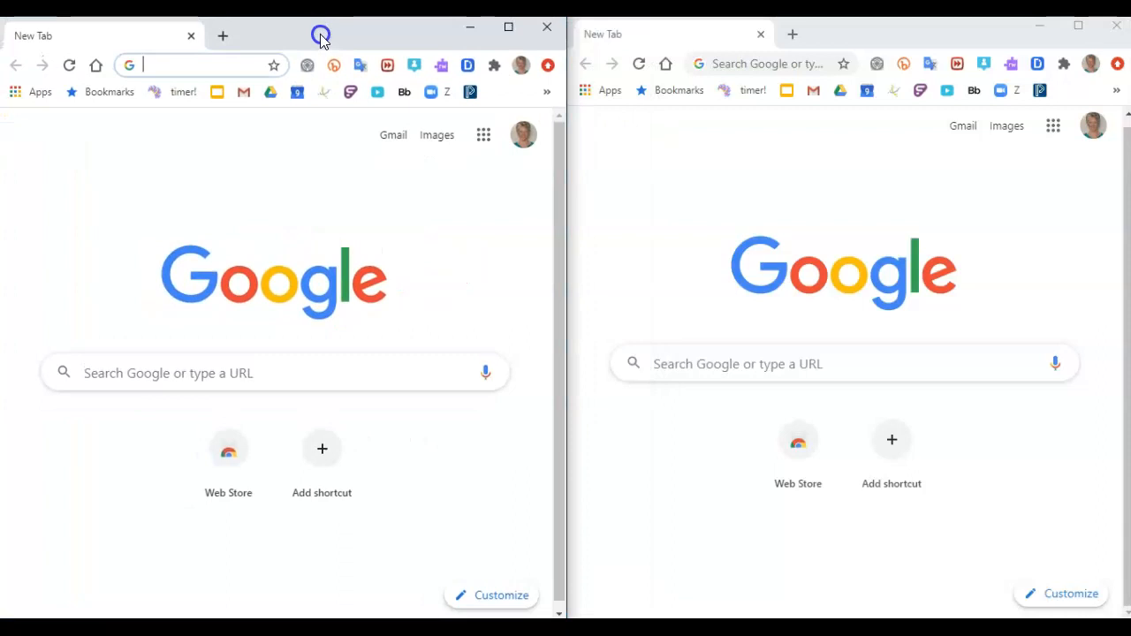
pyautogui.moveTo(1011, 293)
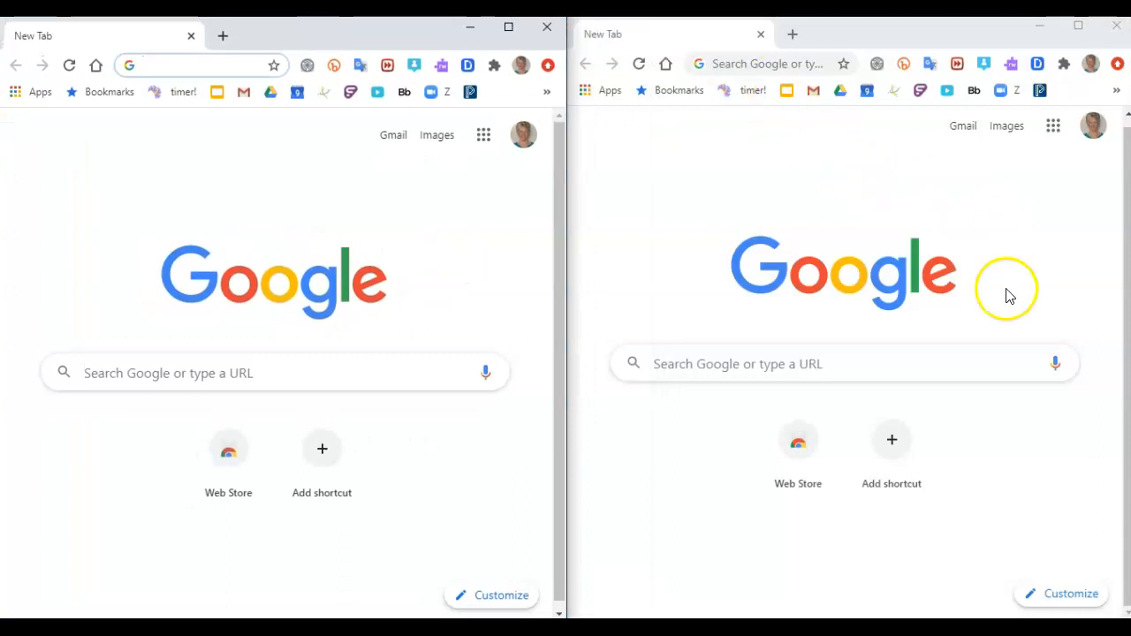
pyautogui.moveTo(120, 318)
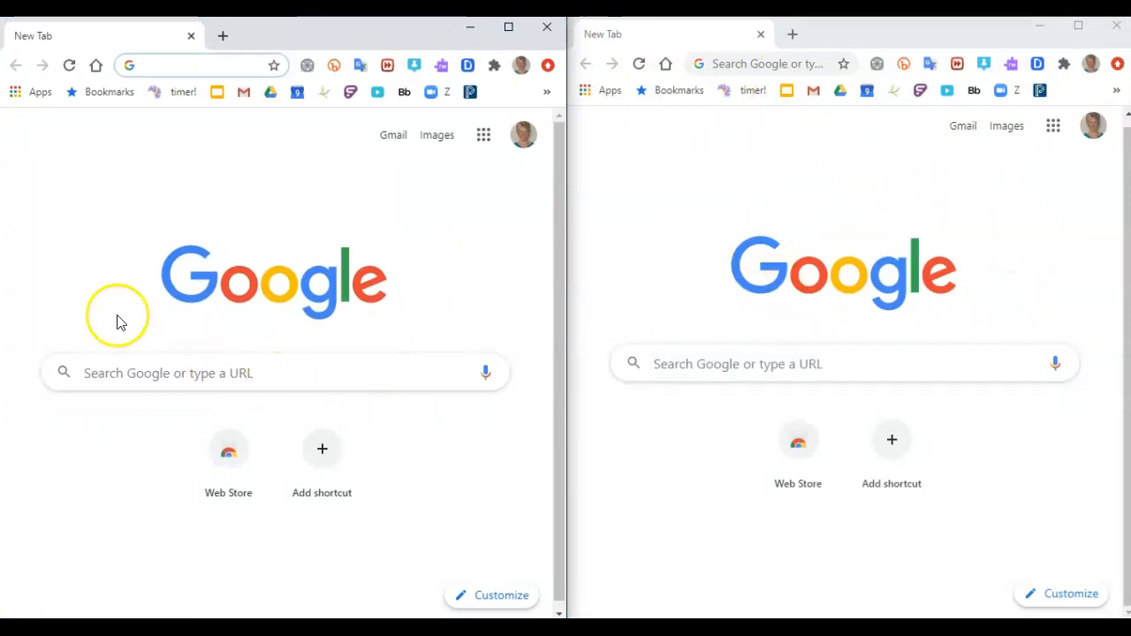
pyautogui.moveTo(392, 431)
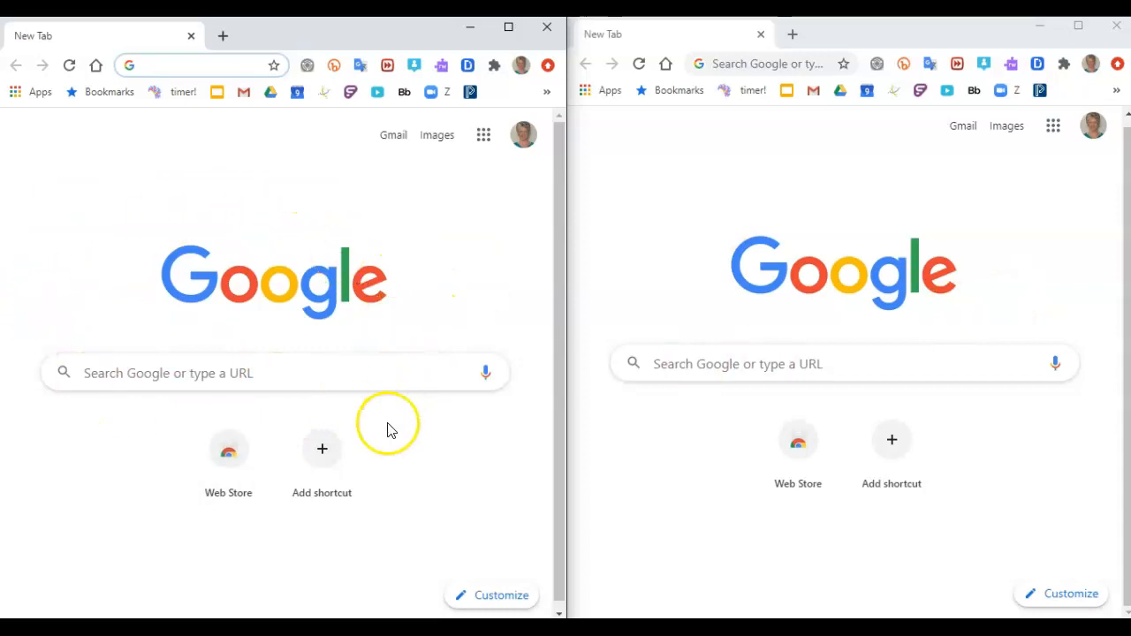